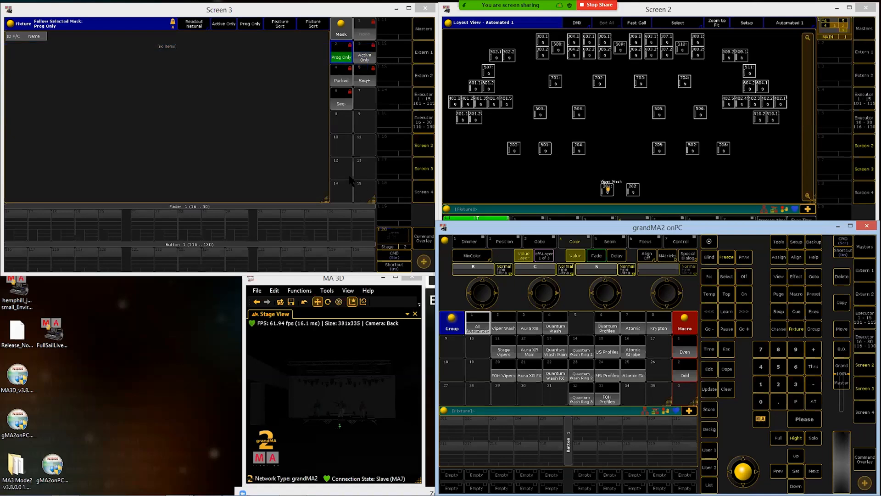
{"action": "mouse_move", "coordinate": [236, 208]}
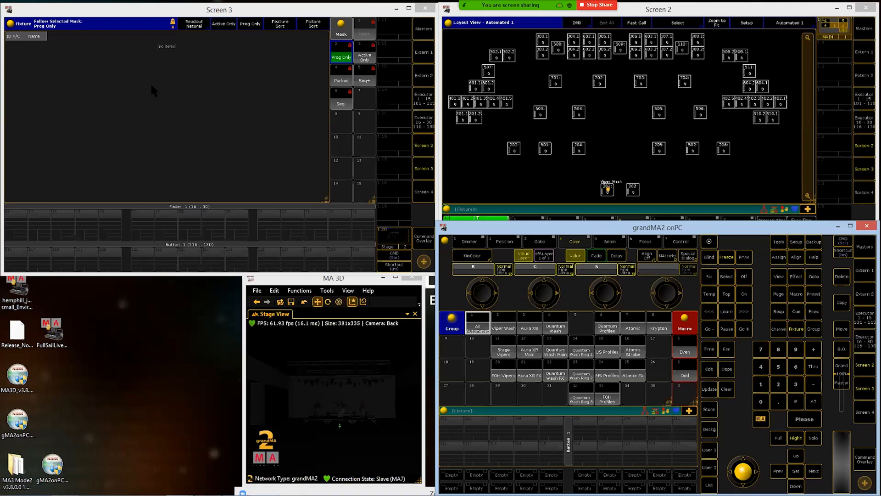
{"action": "mouse_move", "coordinate": [131, 170]}
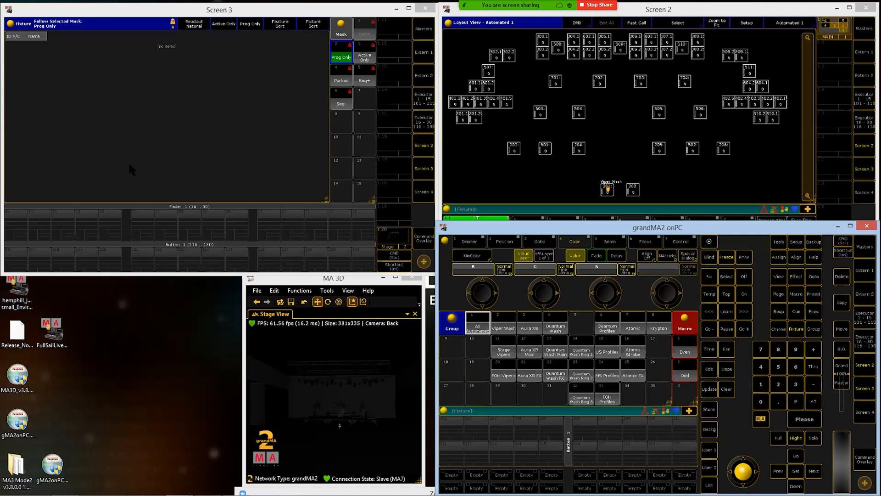
{"action": "mouse_move", "coordinate": [302, 86]}
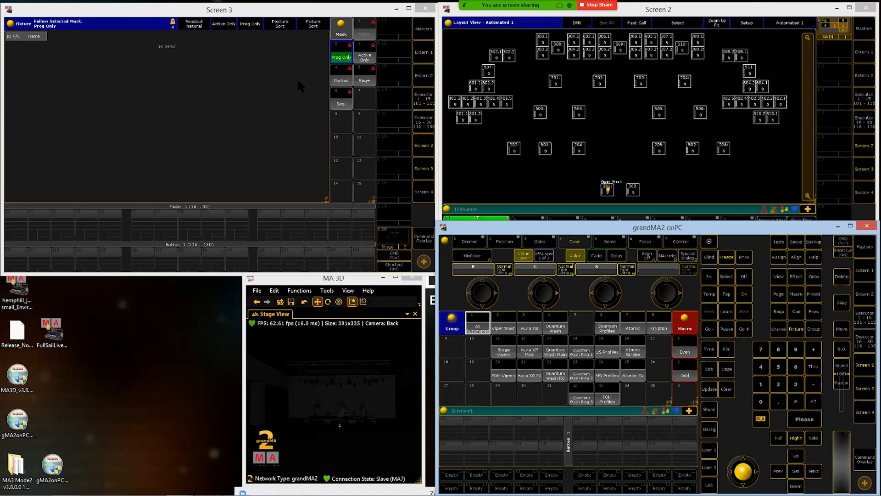
{"action": "mouse_move", "coordinate": [315, 137]}
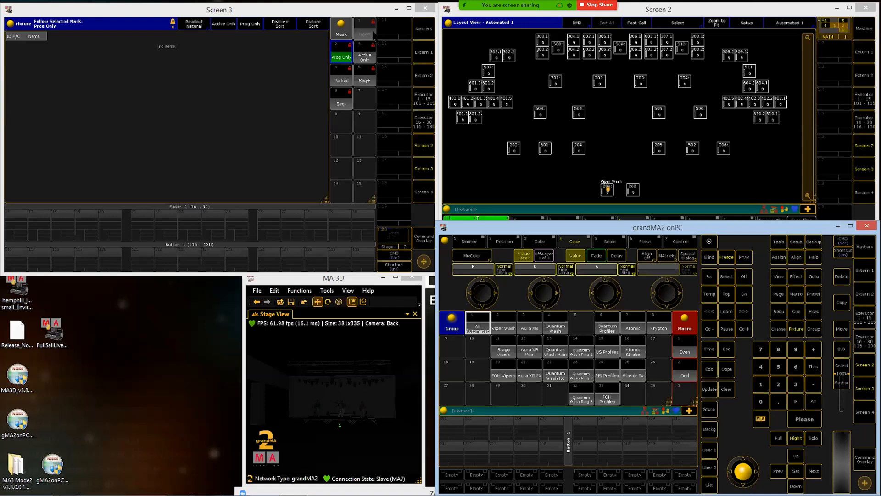
Turn off Prog Only so the fixture sheet lists all patched Viper and Aura fixtures
{"action": "left_click", "coordinate": [477, 325]}
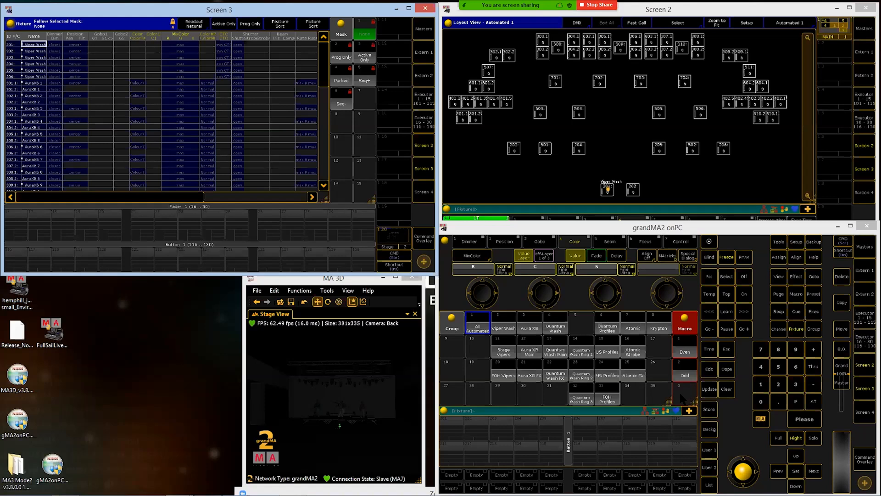
{"action": "mouse_move", "coordinate": [355, 174]}
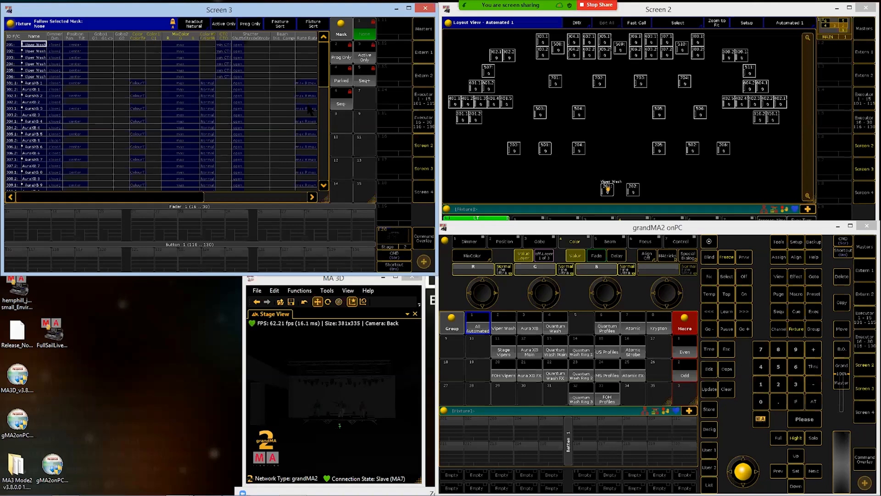
{"action": "mouse_move", "coordinate": [345, 124]}
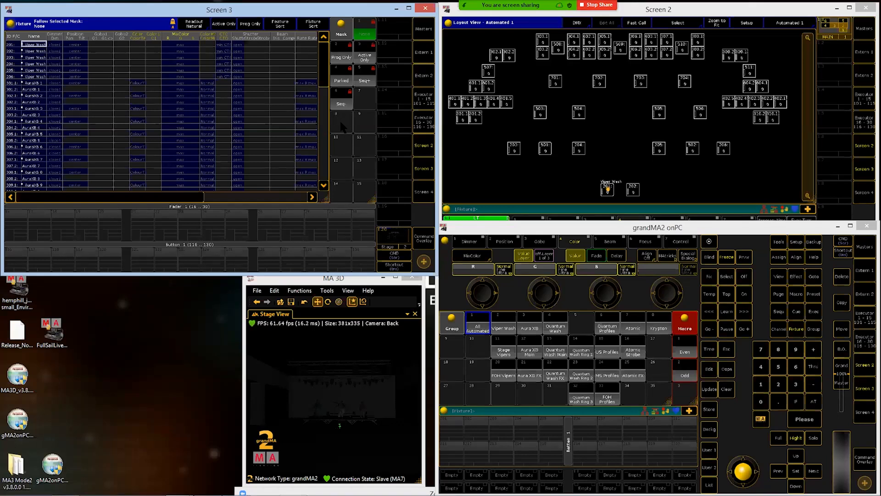
Start a new mask in empty Mask pool slot 8
{"action": "left_click", "coordinate": [340, 34]}
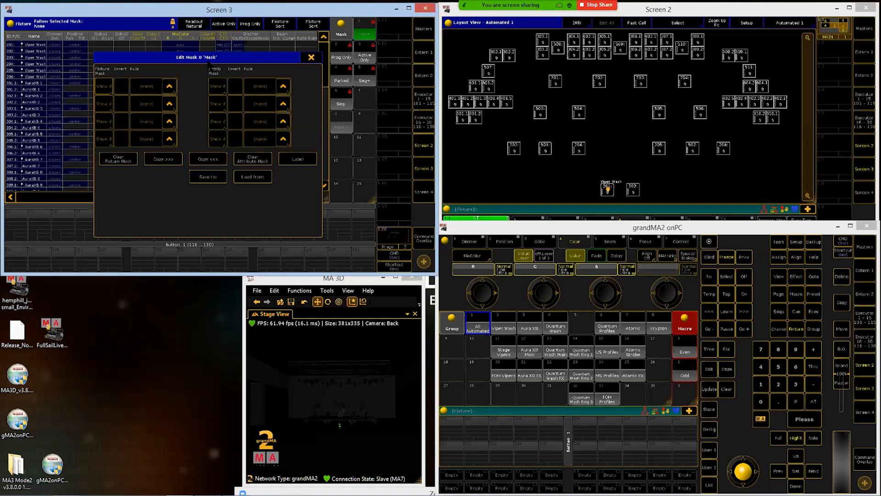
{"action": "mouse_move", "coordinate": [194, 134]}
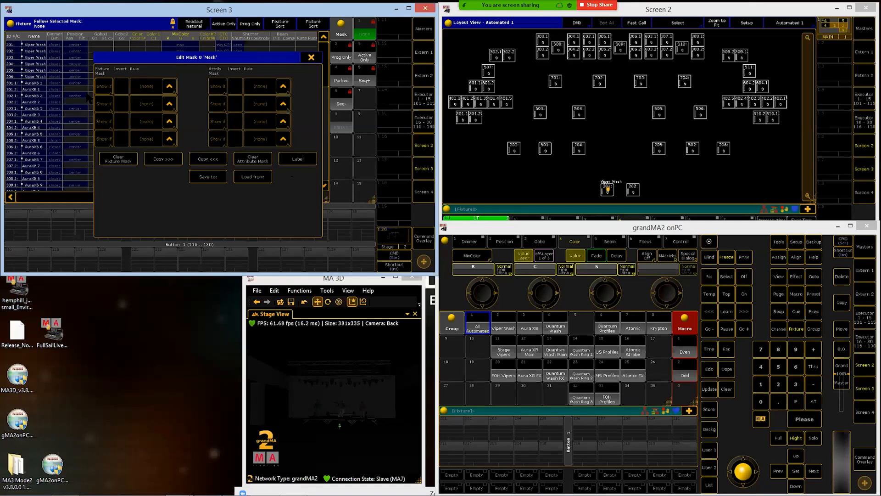
{"action": "mouse_move", "coordinate": [295, 212]}
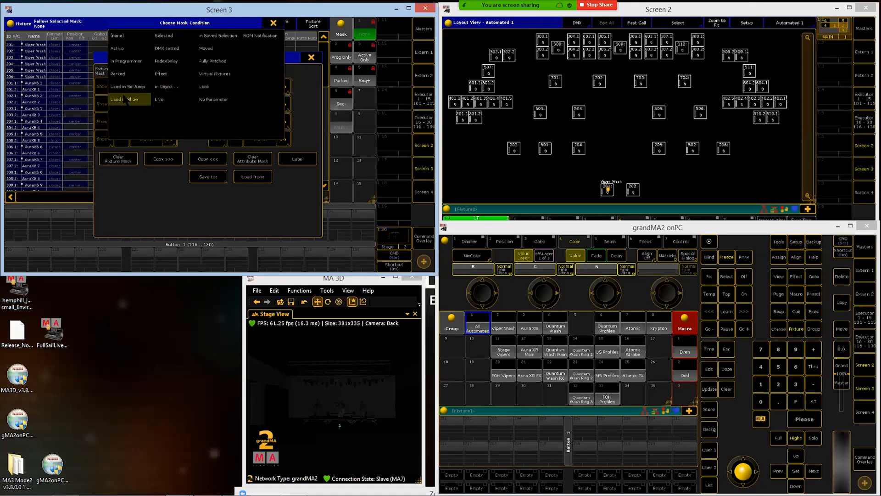
Give mask 8's first fixture rule the In Object condition
{"action": "left_click", "coordinate": [213, 99]}
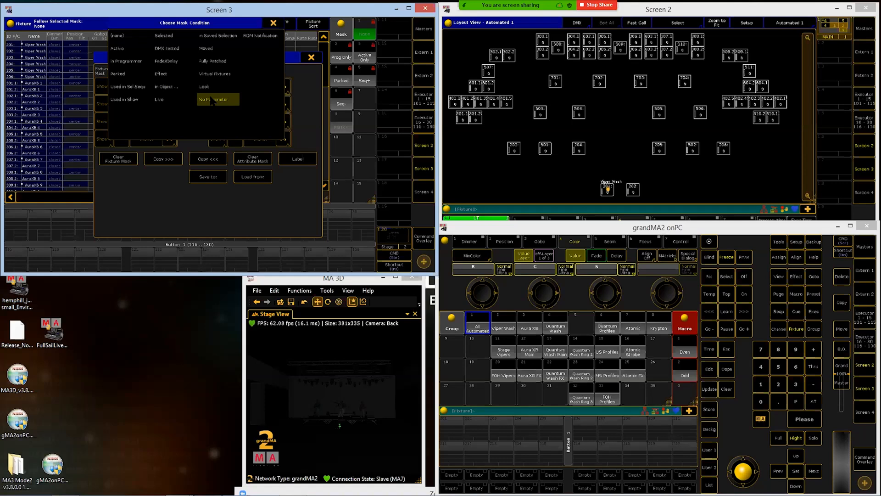
{"action": "left_click", "coordinate": [159, 100]}
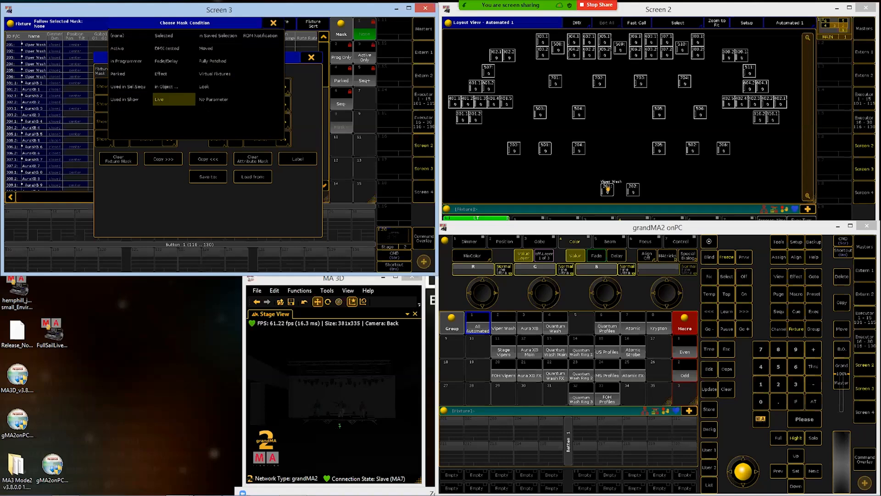
{"action": "left_click", "coordinate": [214, 99]}
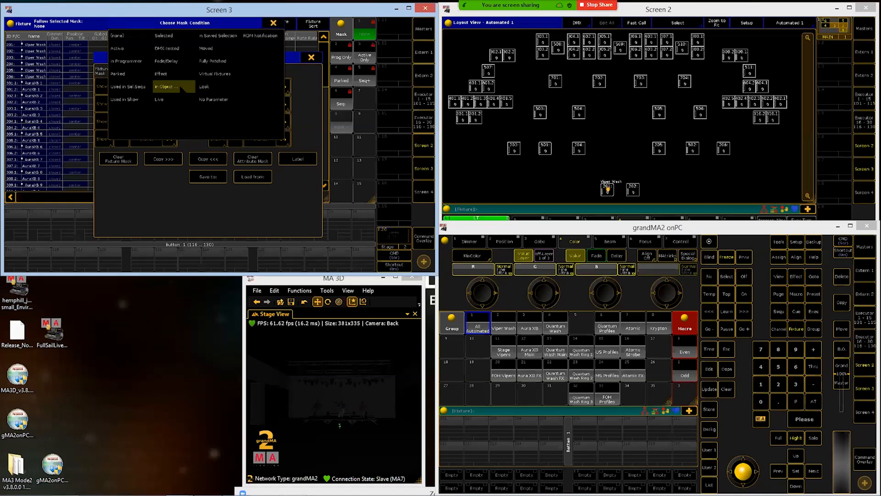
{"action": "left_click", "coordinate": [172, 86]}
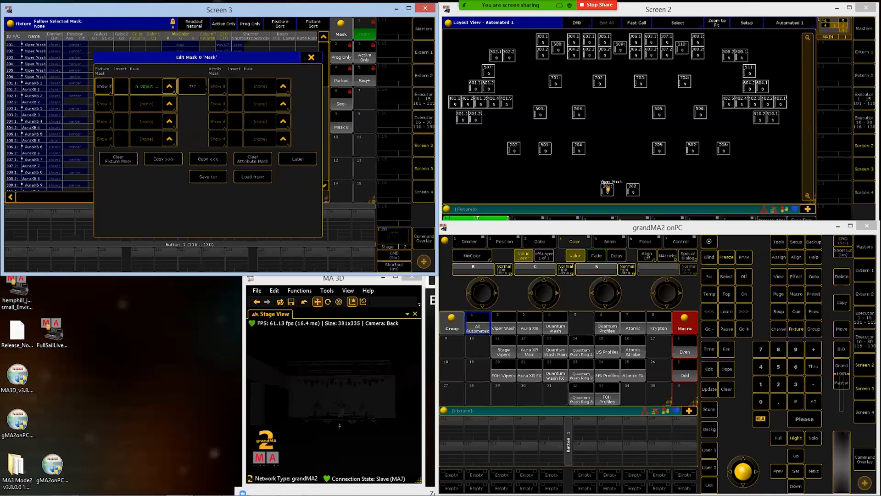
{"action": "mouse_move", "coordinate": [194, 94]}
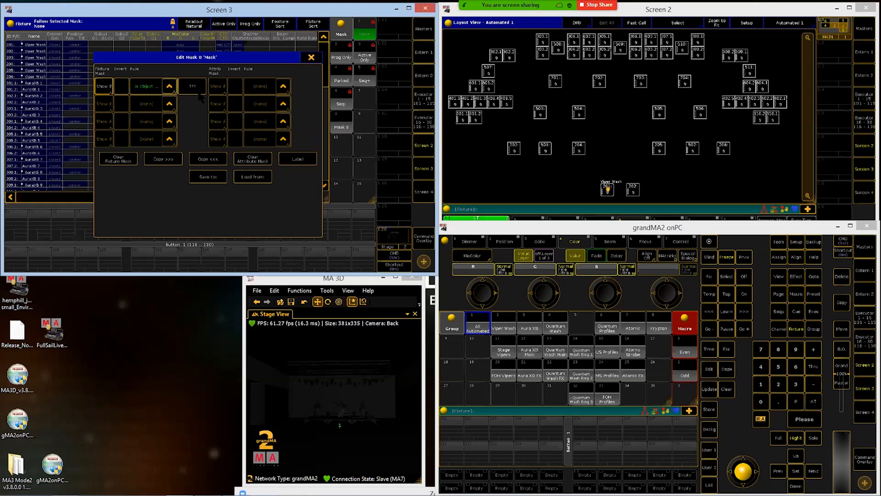
Point mask 8's In Object rule at the Viper Wash group from the GroupPool
{"action": "left_click", "coordinate": [145, 85]}
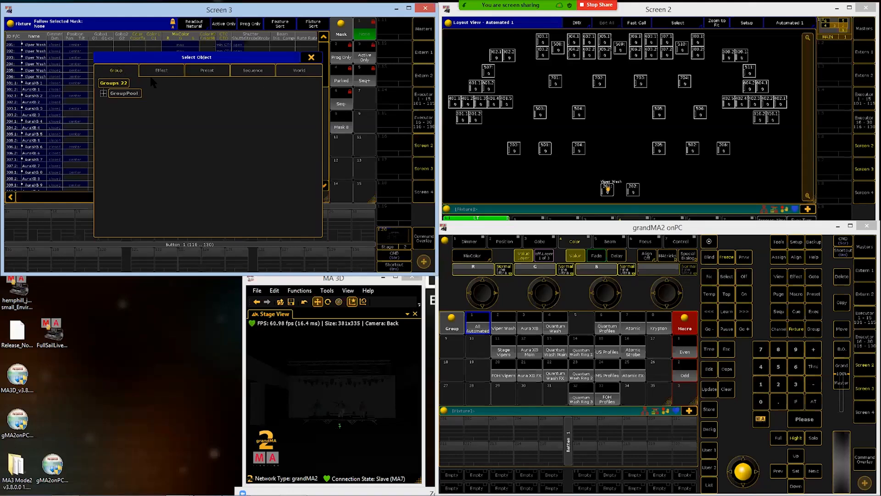
{"action": "mouse_move", "coordinate": [248, 79]}
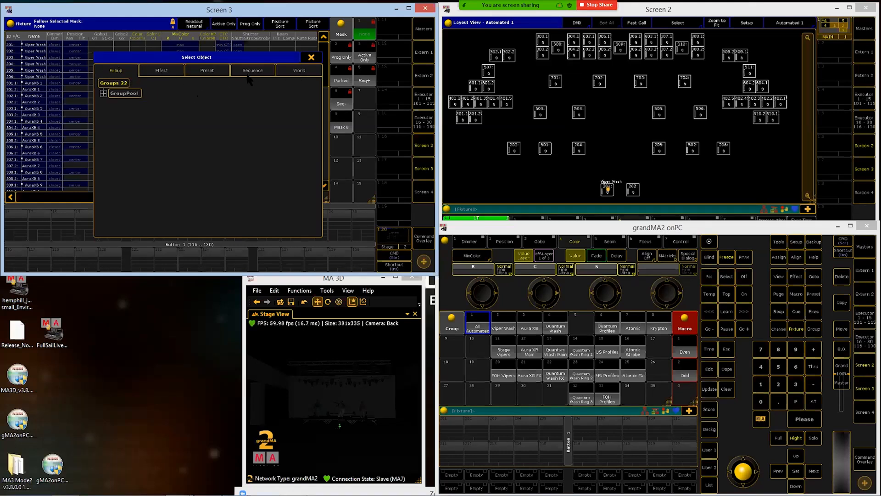
{"action": "mouse_move", "coordinate": [305, 102]}
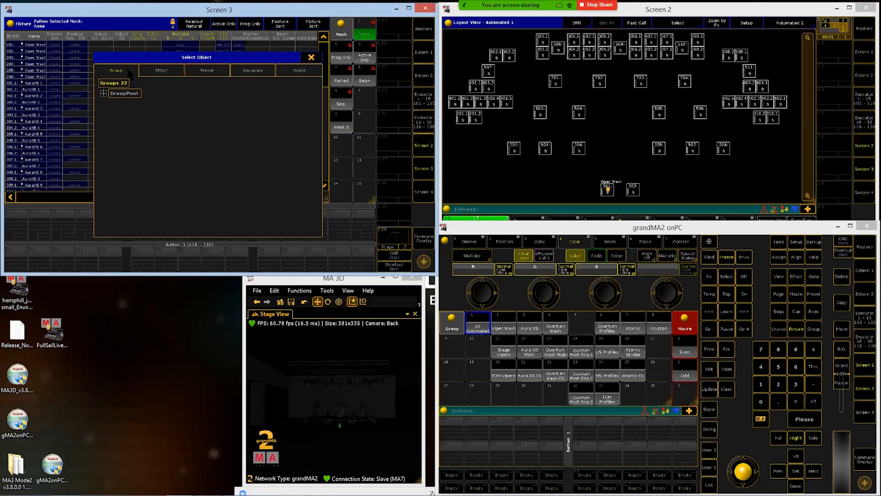
{"action": "left_click", "coordinate": [103, 93]}
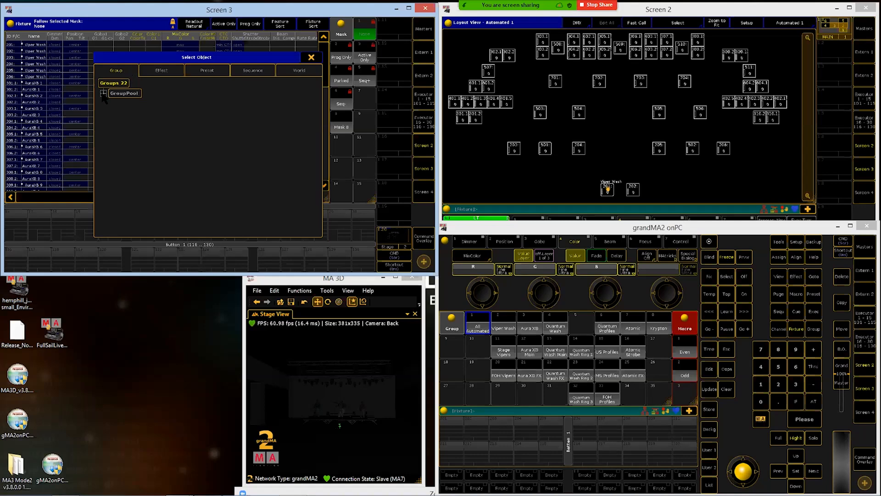
{"action": "left_click", "coordinate": [103, 93]}
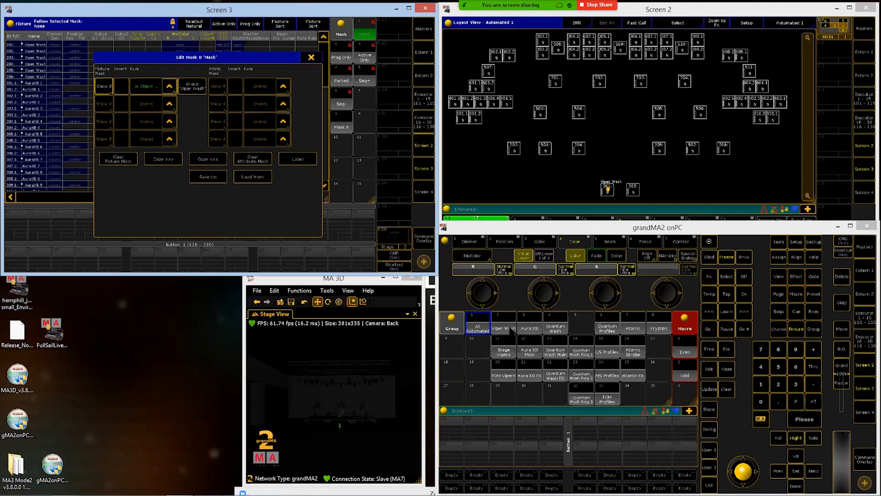
Finish mask 8 and filter the fixture sheet with the Viper Wash mask
{"action": "left_click", "coordinate": [312, 57]}
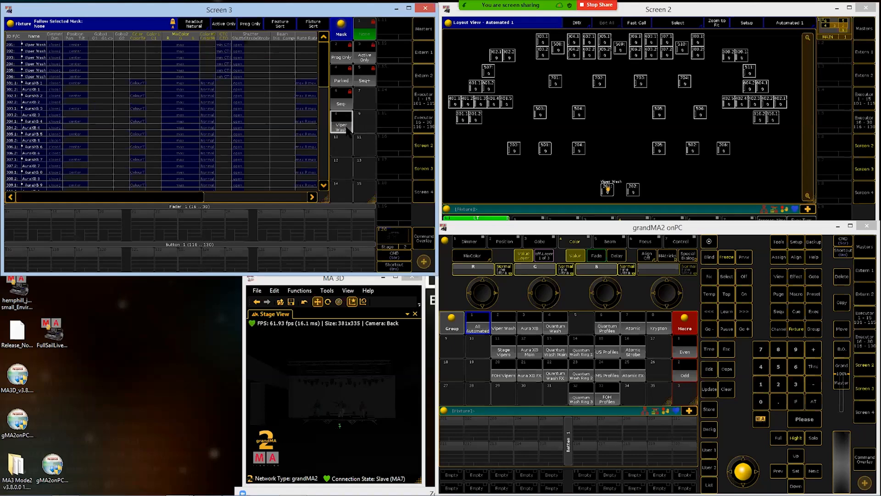
{"action": "left_click", "coordinate": [342, 126]}
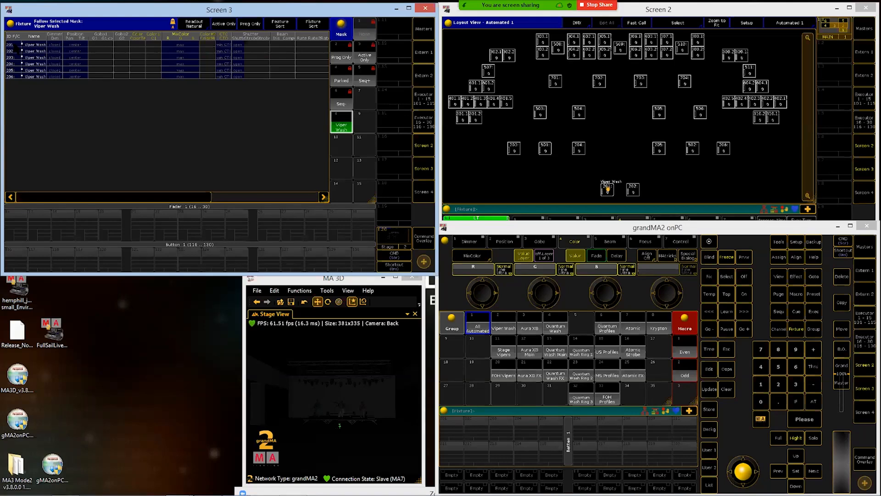
{"action": "mouse_move", "coordinate": [304, 236]}
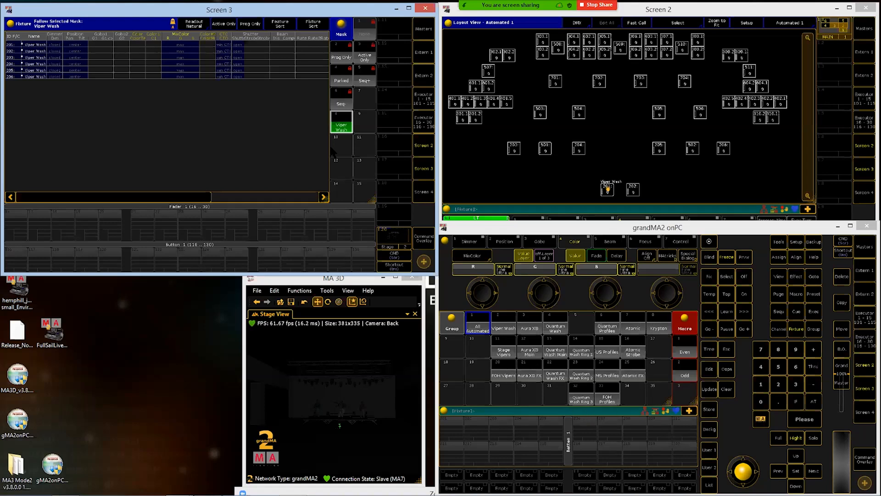
{"action": "mouse_move", "coordinate": [364, 127]}
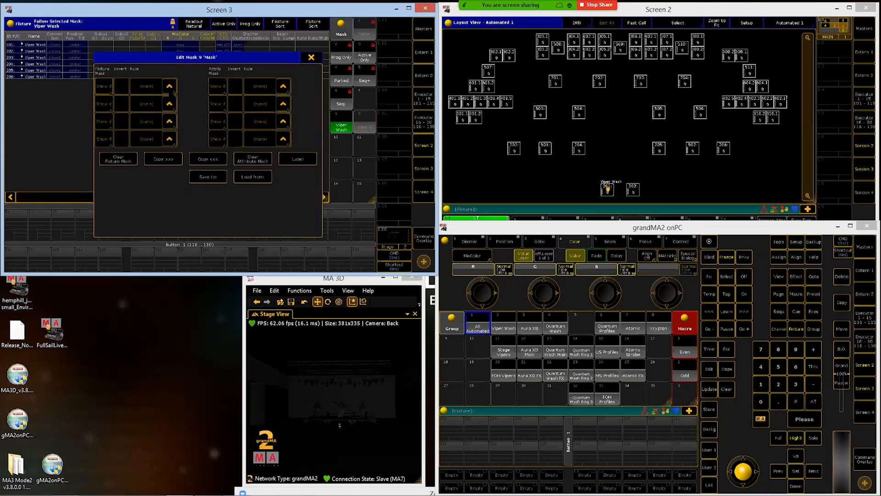
Make mask 9's first rule In Object matching the Aura XB group, and finish editing
{"action": "left_click", "coordinate": [144, 103]}
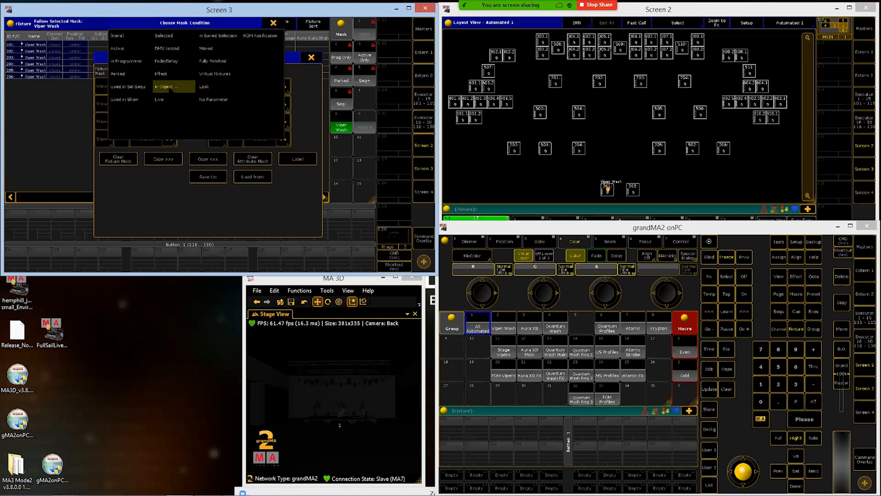
{"action": "left_click", "coordinate": [173, 87]}
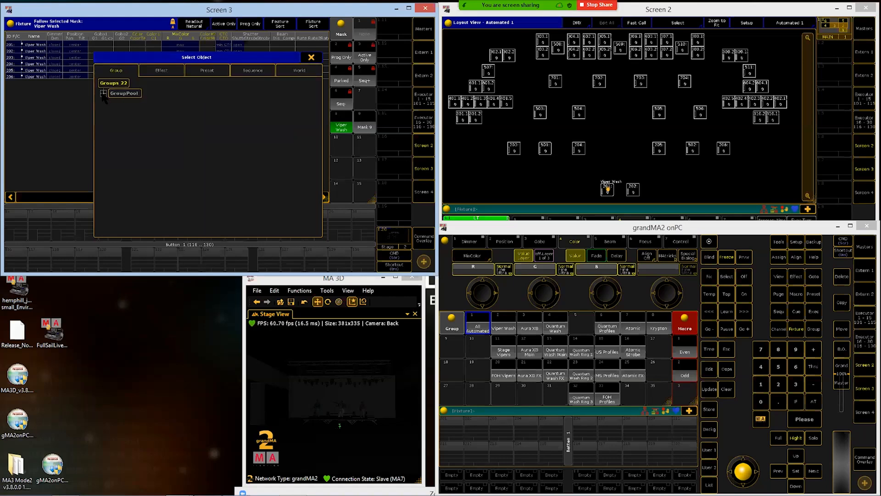
{"action": "left_click", "coordinate": [102, 93]}
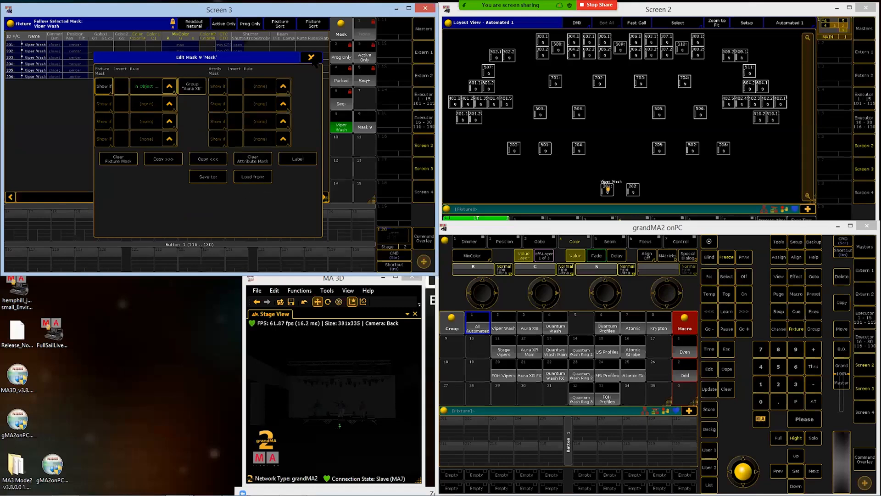
{"action": "left_click", "coordinate": [297, 159]}
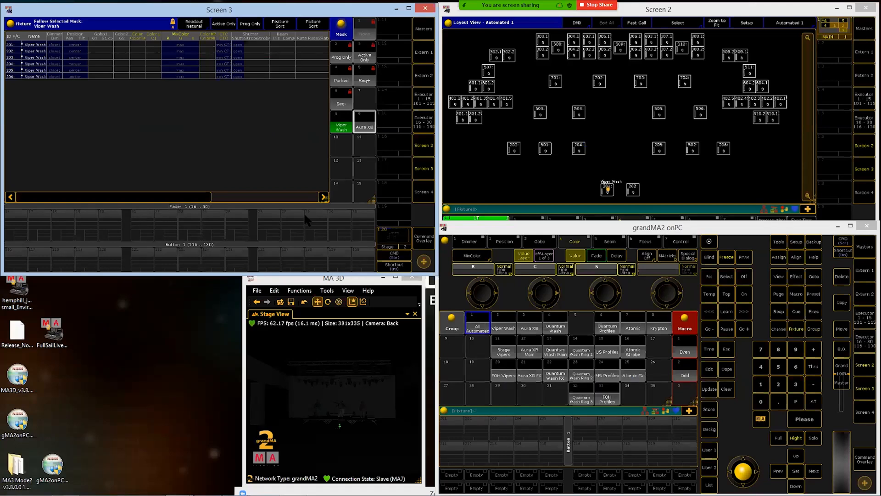
{"action": "mouse_move", "coordinate": [366, 132]}
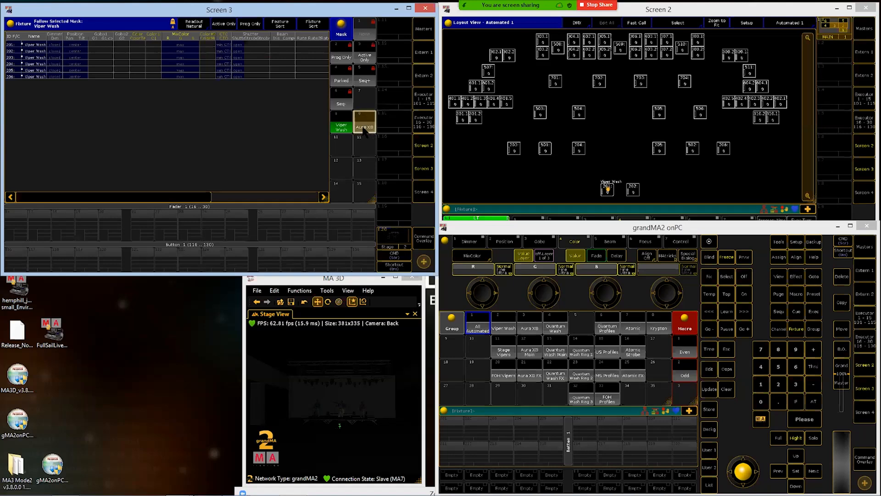
Filter the fixture sheet with the Aura XB mask
{"action": "left_click", "coordinate": [365, 124]}
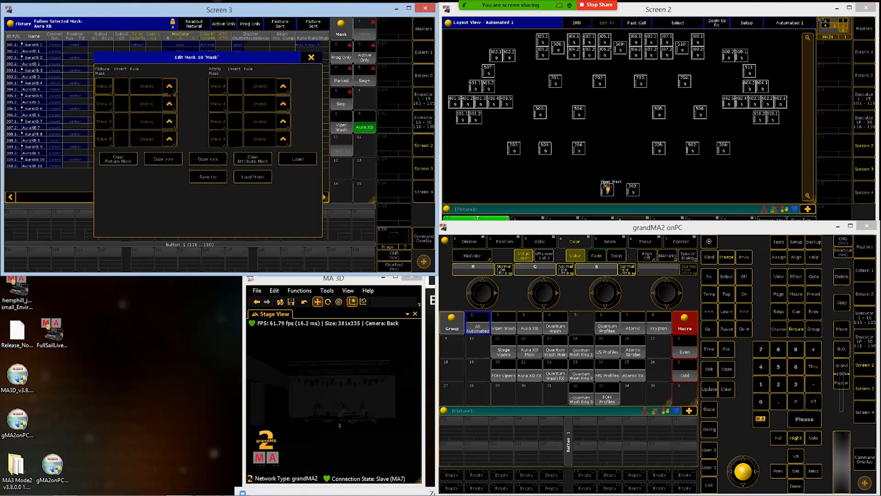
Build a mask matching the Quantum Wash group and label it 'Quantum W'
{"action": "left_click", "coordinate": [146, 86]}
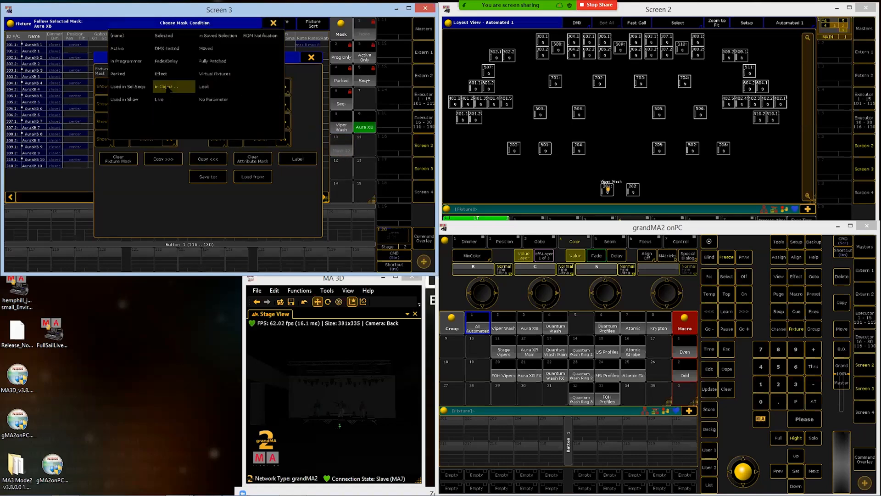
{"action": "left_click", "coordinate": [173, 86]}
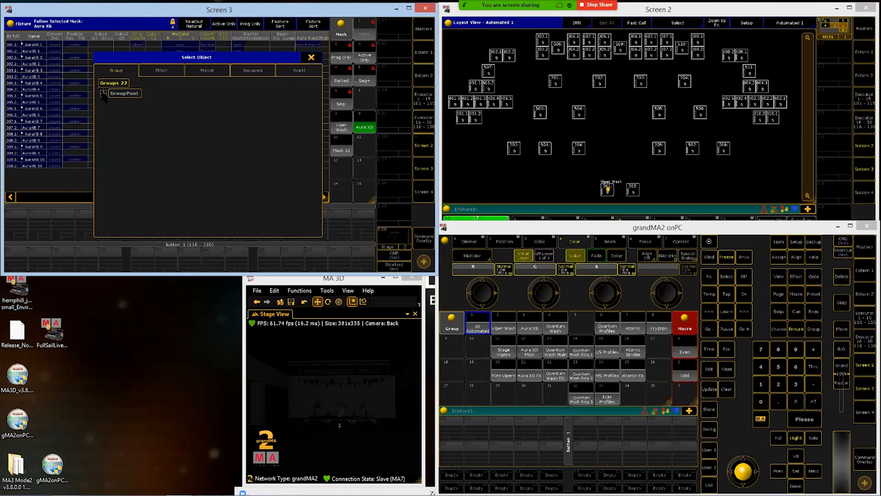
{"action": "left_click", "coordinate": [103, 93]}
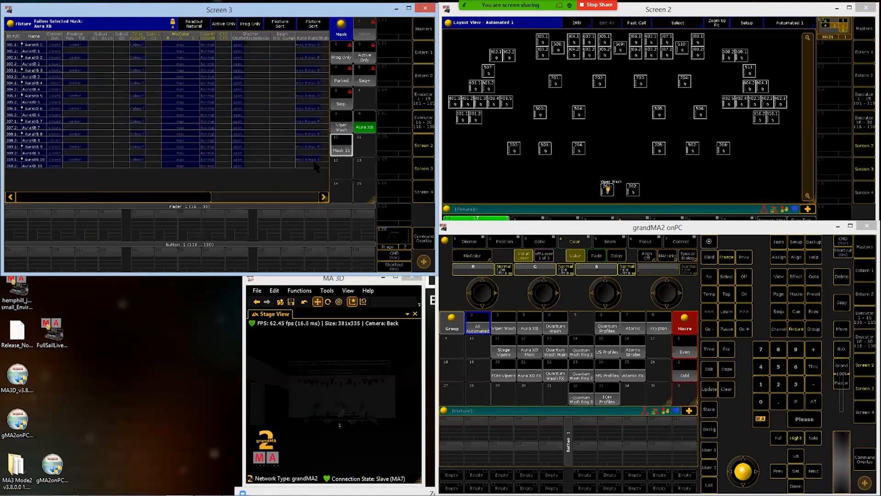
{"action": "type", "text": "Quantum Wash"}
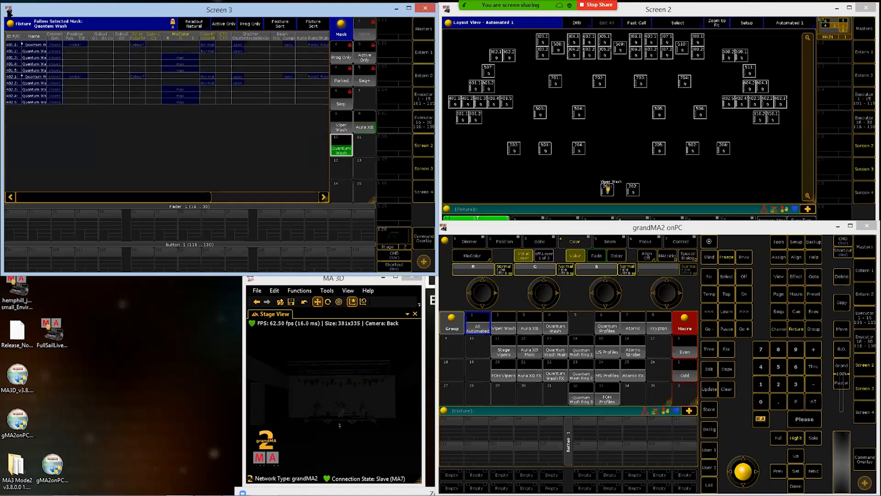
{"action": "mouse_move", "coordinate": [215, 187]}
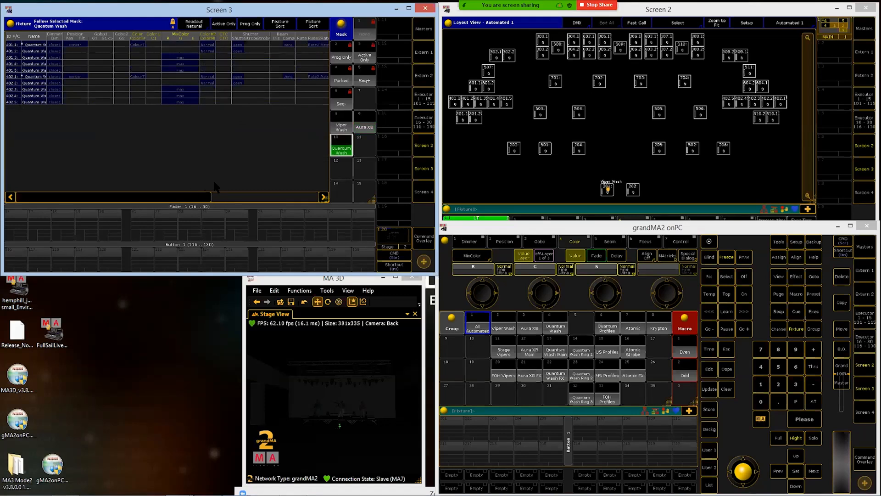
{"action": "mouse_move", "coordinate": [365, 145]}
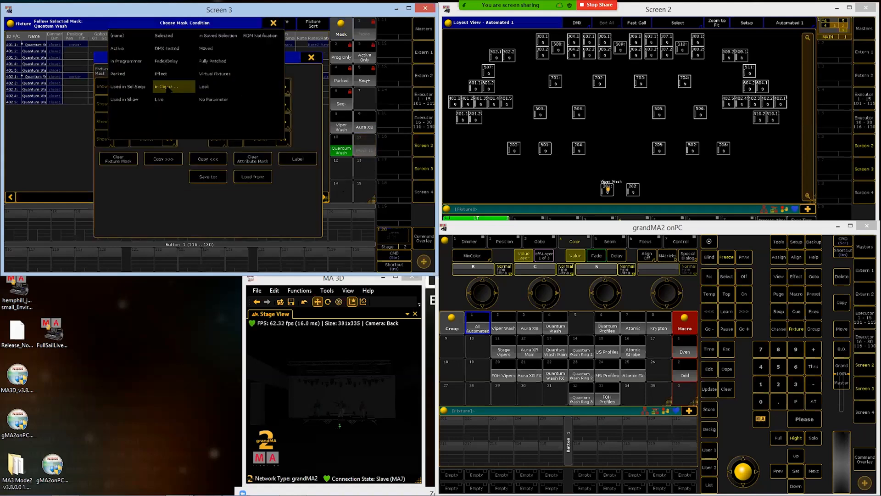
Build a mask matching Group 6 Quantum Profiles, apply it, and start the next empty mask
{"action": "left_click", "coordinate": [166, 86]}
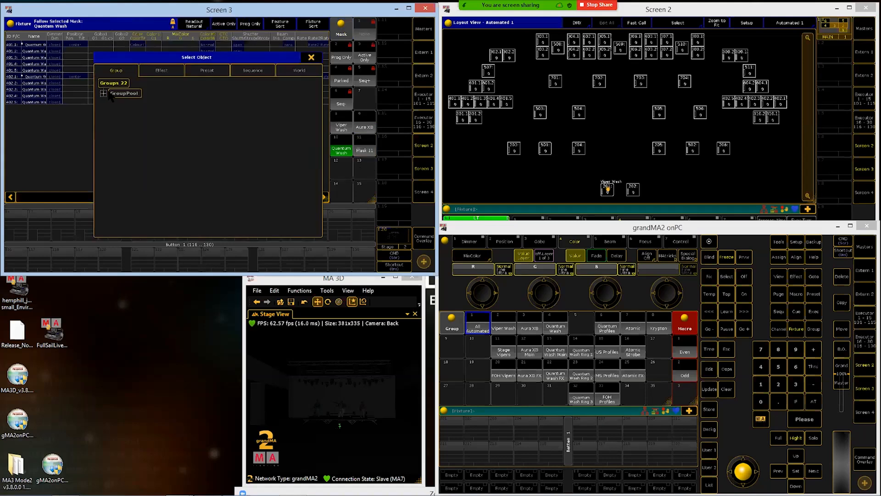
{"action": "left_click", "coordinate": [102, 93]}
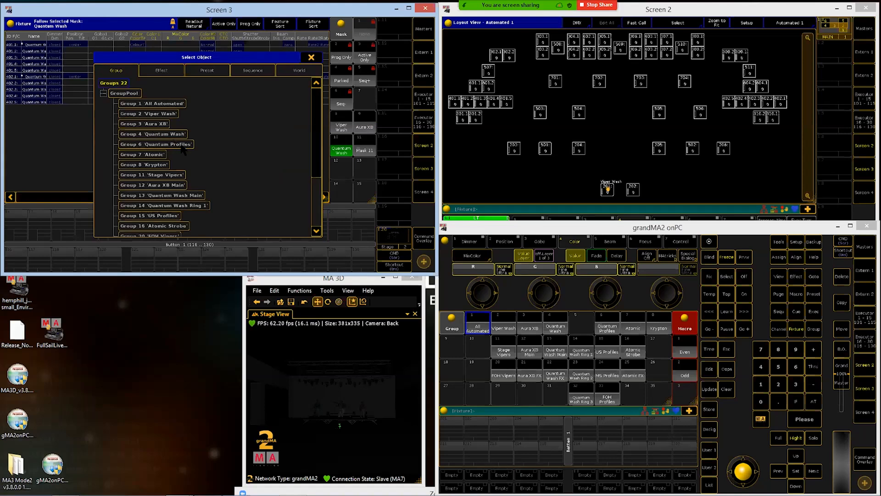
{"action": "left_click", "coordinate": [152, 134]}
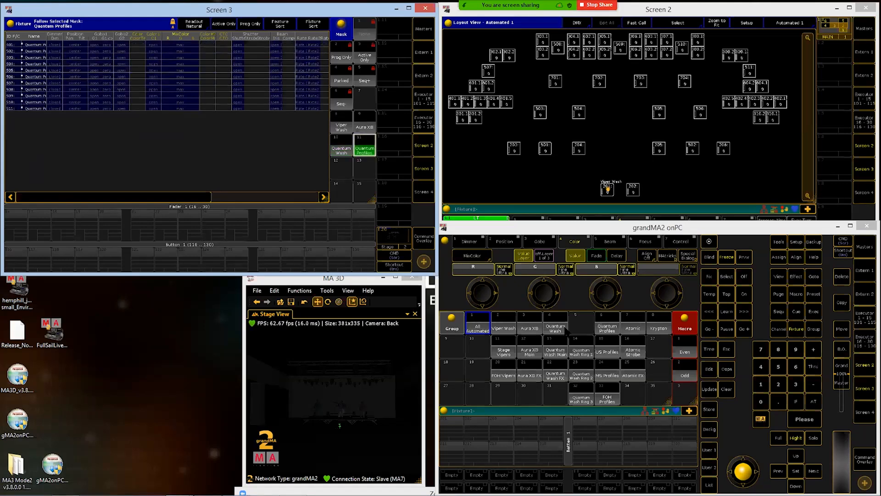
{"action": "left_click", "coordinate": [341, 34]}
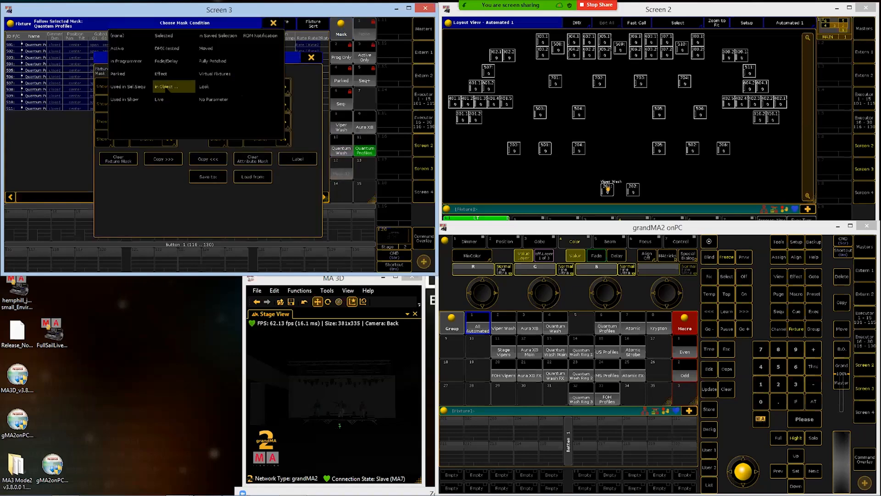
Build a mask matching the Atomic group, name it Atomic and apply it to the sheet
{"action": "left_click", "coordinate": [173, 87]}
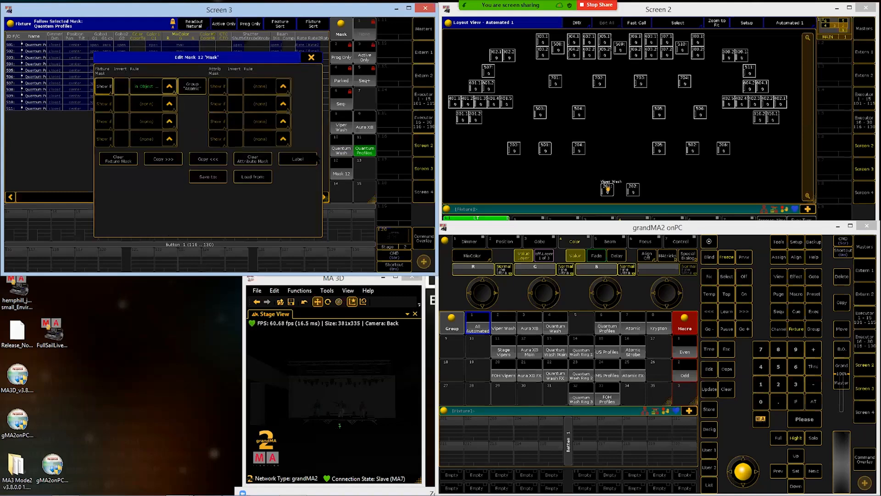
{"action": "left_click", "coordinate": [311, 57]}
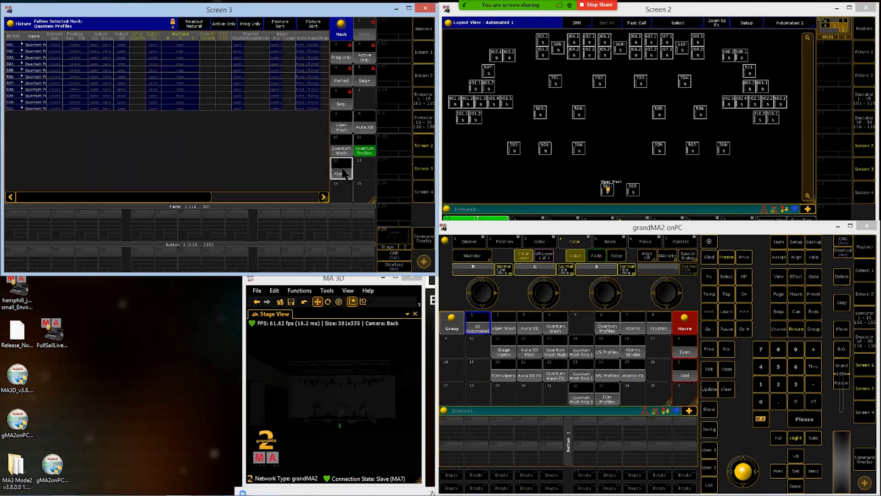
{"action": "left_click", "coordinate": [341, 173]}
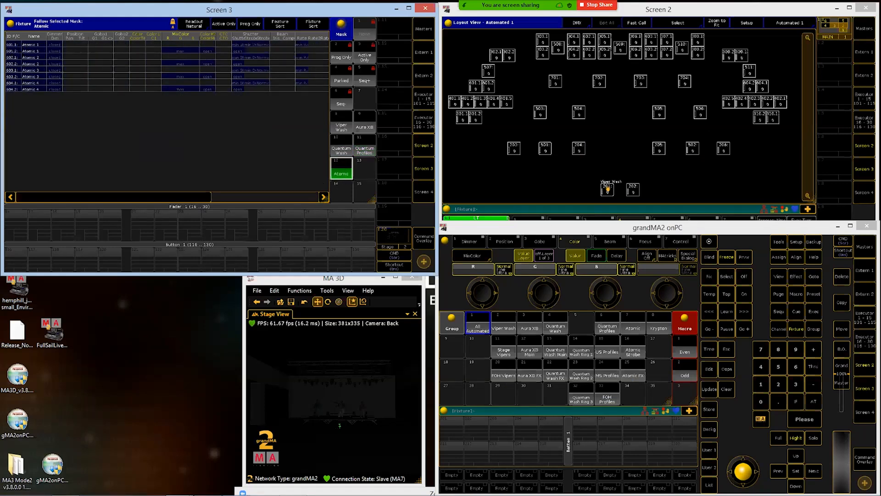
{"action": "mouse_move", "coordinate": [364, 173]}
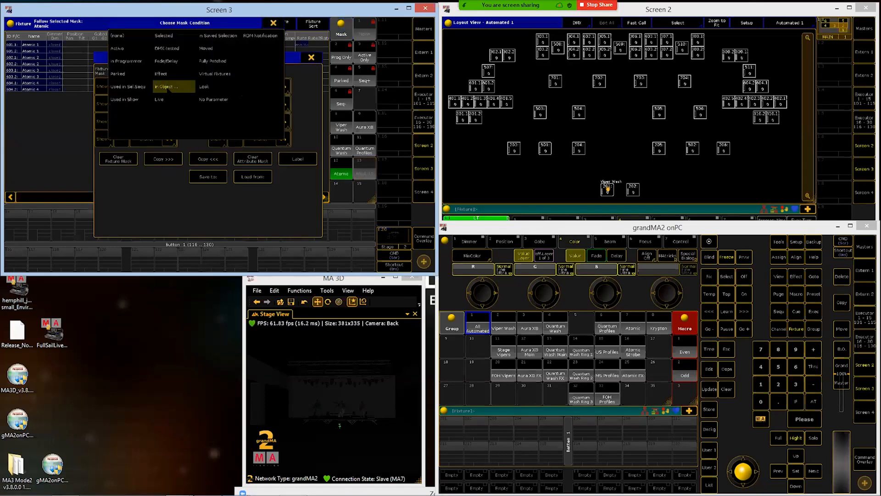
Create a mask with rule In Object = Group 'Krypton', labelled Krypton, and apply it to the fixture sheet
{"action": "left_click", "coordinate": [172, 86]}
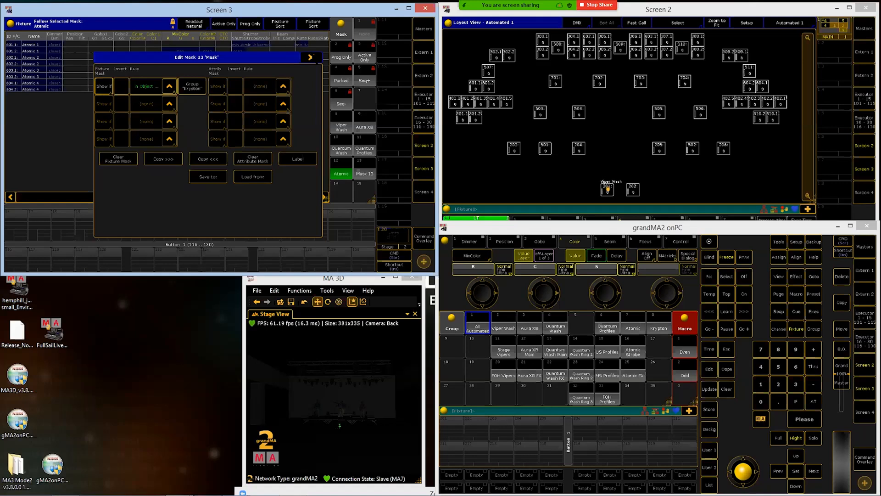
{"action": "left_click", "coordinate": [309, 57]}
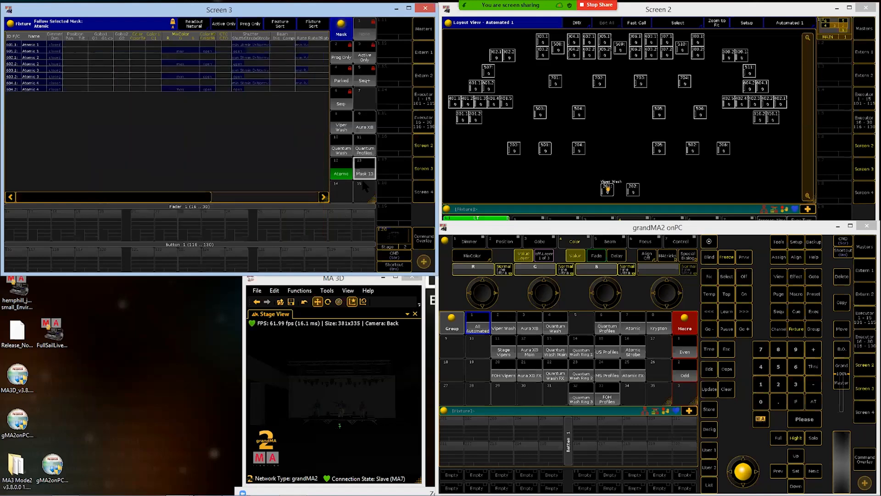
{"action": "type", "text": "Krypton"}
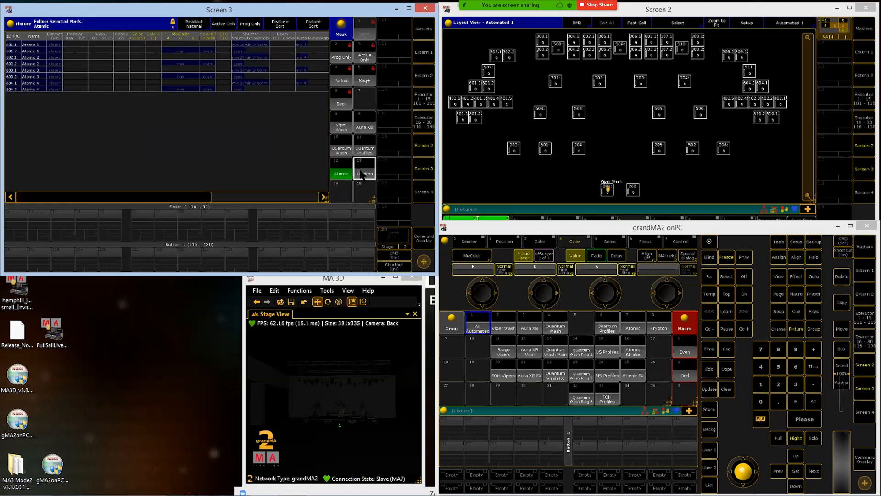
{"action": "left_click", "coordinate": [365, 174]}
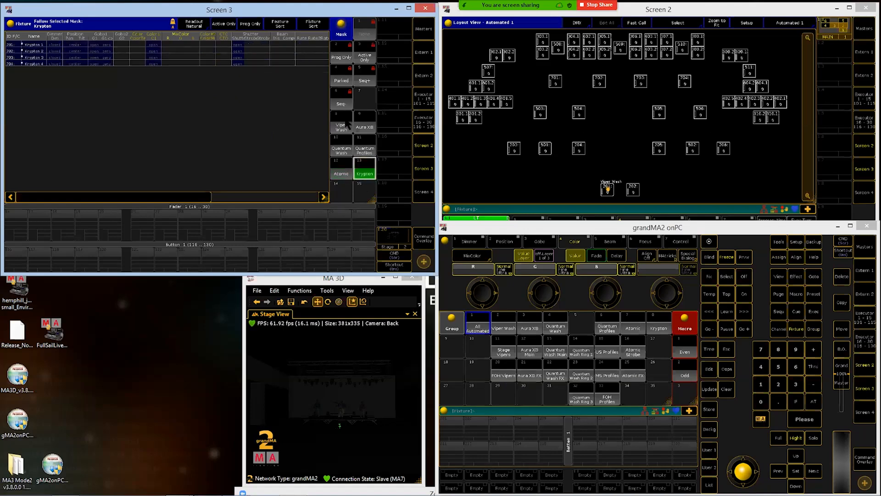
Try the Viper Wash and Aura XB masks, then deselect to show all fixtures again
{"action": "left_click", "coordinate": [341, 150]}
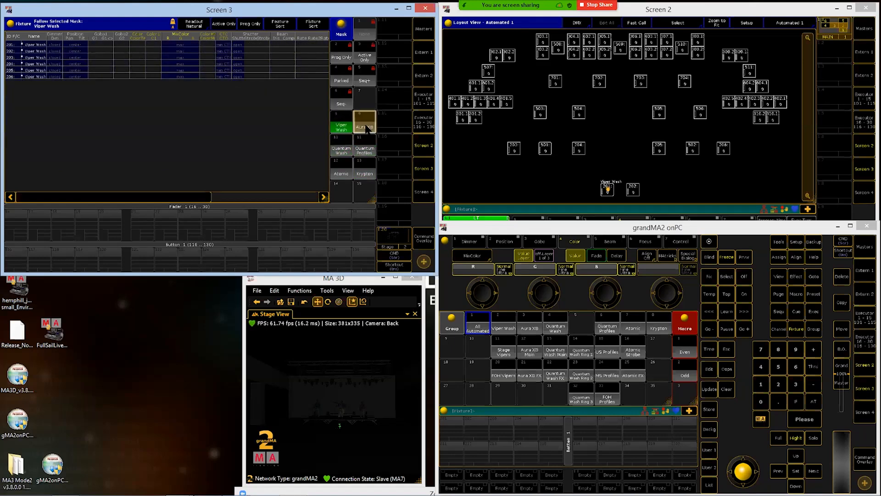
{"action": "left_click", "coordinate": [364, 125]}
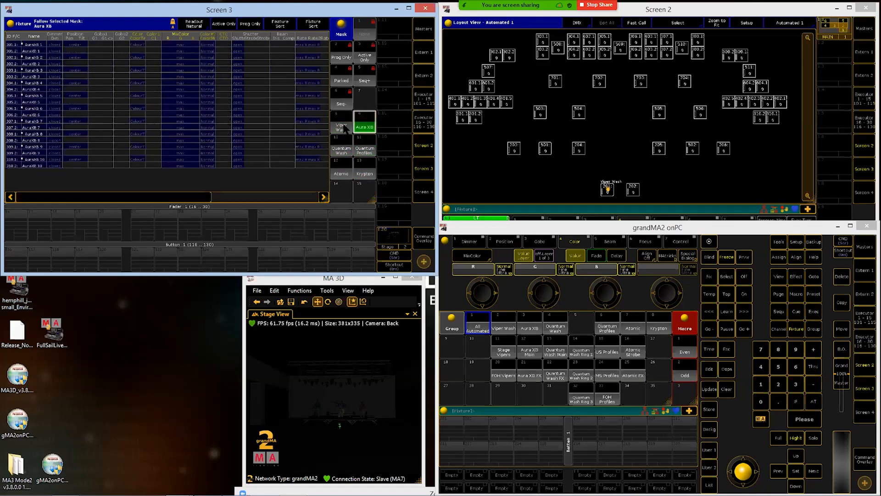
{"action": "left_click", "coordinate": [364, 150]}
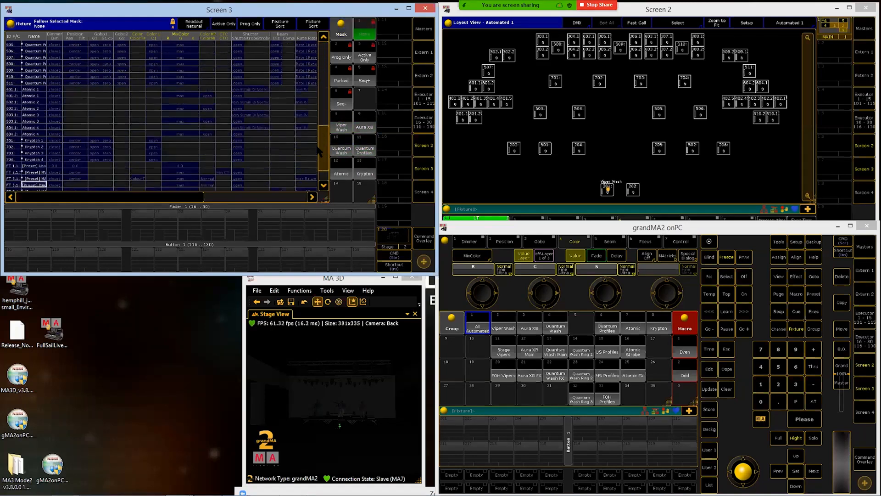
{"action": "scroll", "scroll_direction": "up", "scroll_amount": 3}
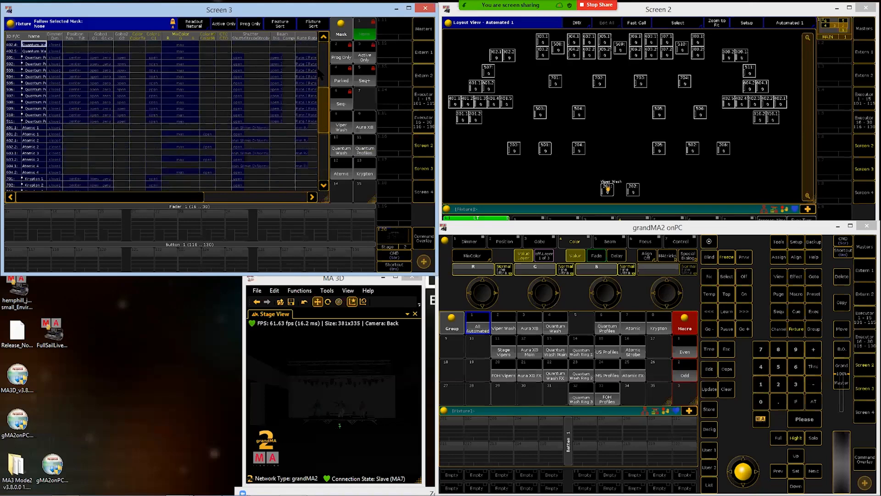
Try the Viper Wash, Quantum Wash and Krypton masks, ending filtered to Viper Wash fixtures
{"action": "left_click", "coordinate": [341, 124]}
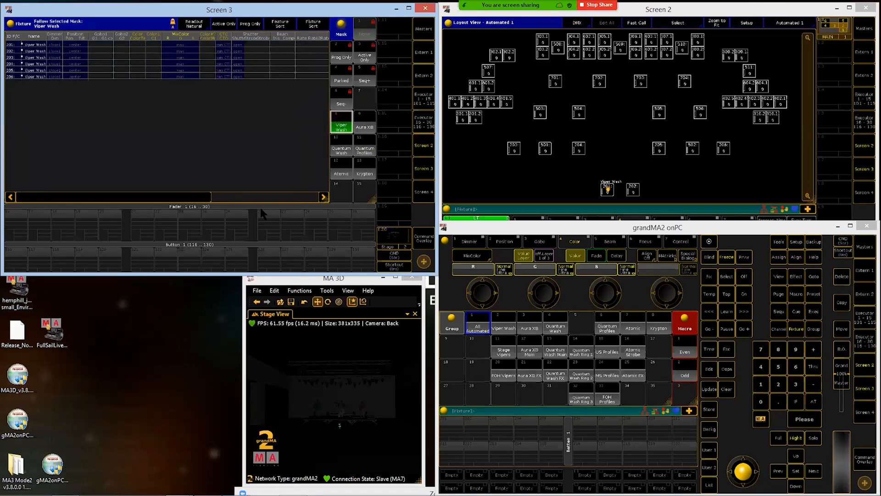
{"action": "left_click", "coordinate": [341, 149]}
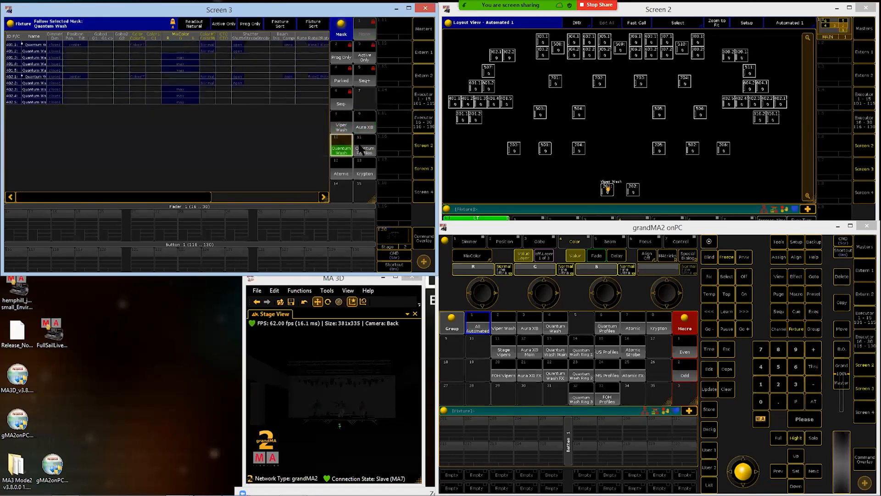
{"action": "left_click", "coordinate": [364, 173]}
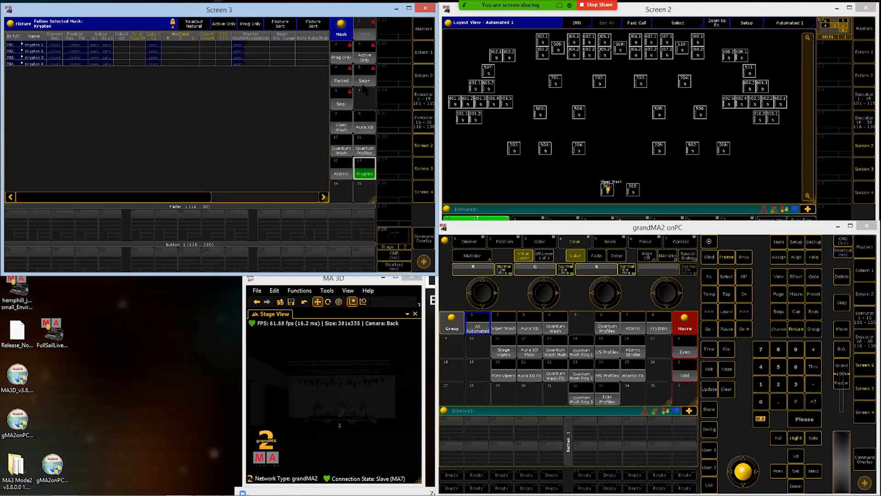
{"action": "left_click", "coordinate": [342, 126]}
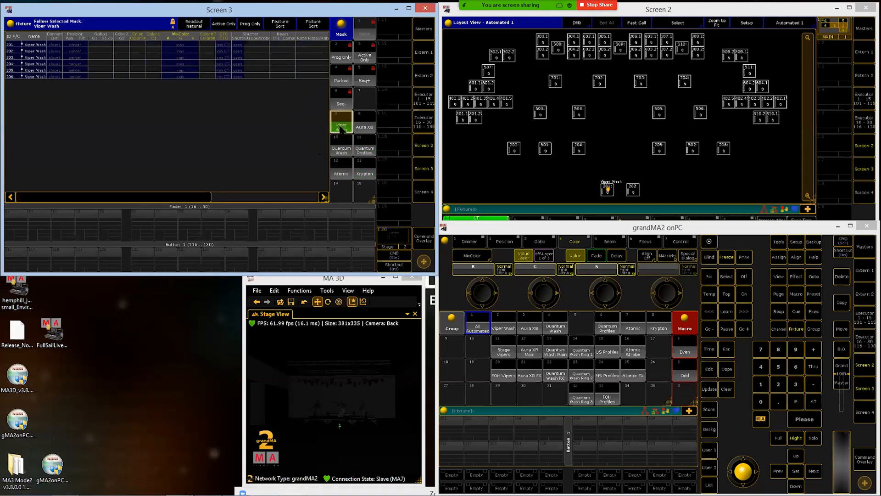